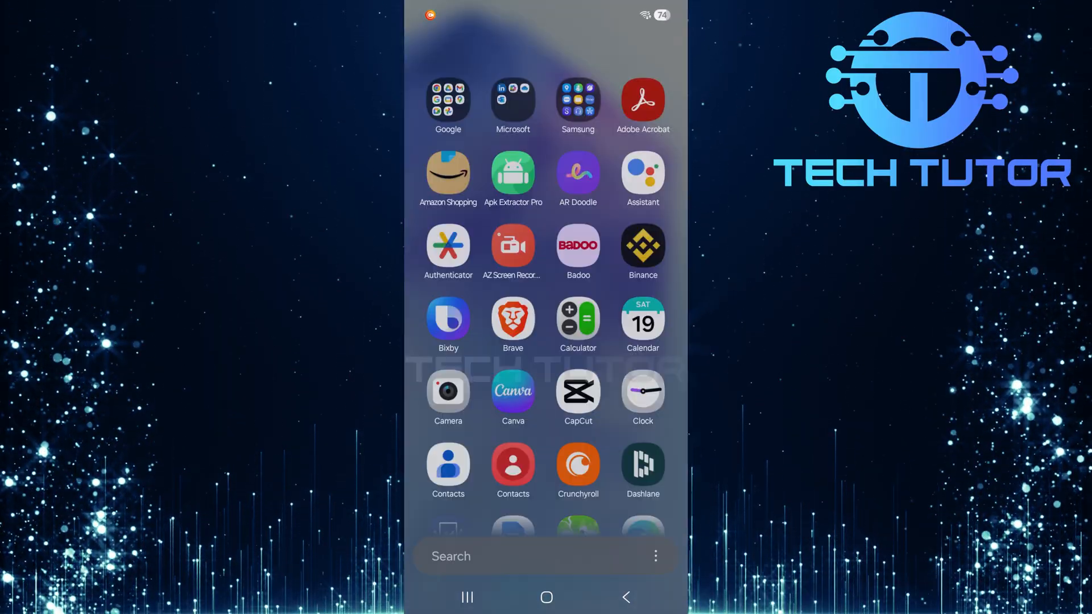
Scroll the app drawer down past Play Store until the Settings icon is visible.
{"action": "scroll", "scroll_direction": "down", "scroll_amount": 3}
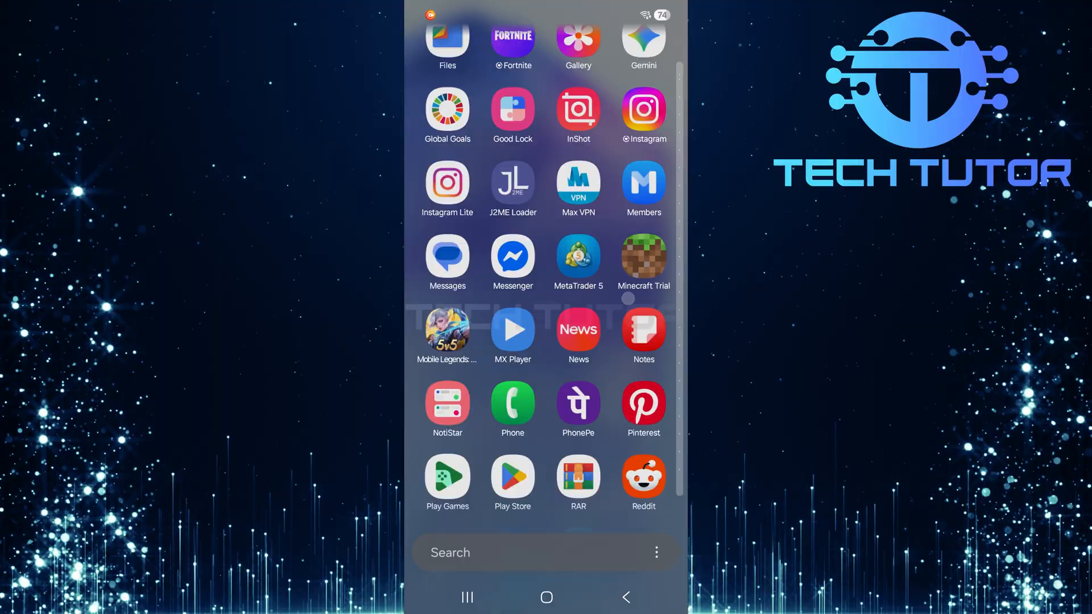
{"action": "scroll", "scroll_direction": "down", "scroll_amount": 3}
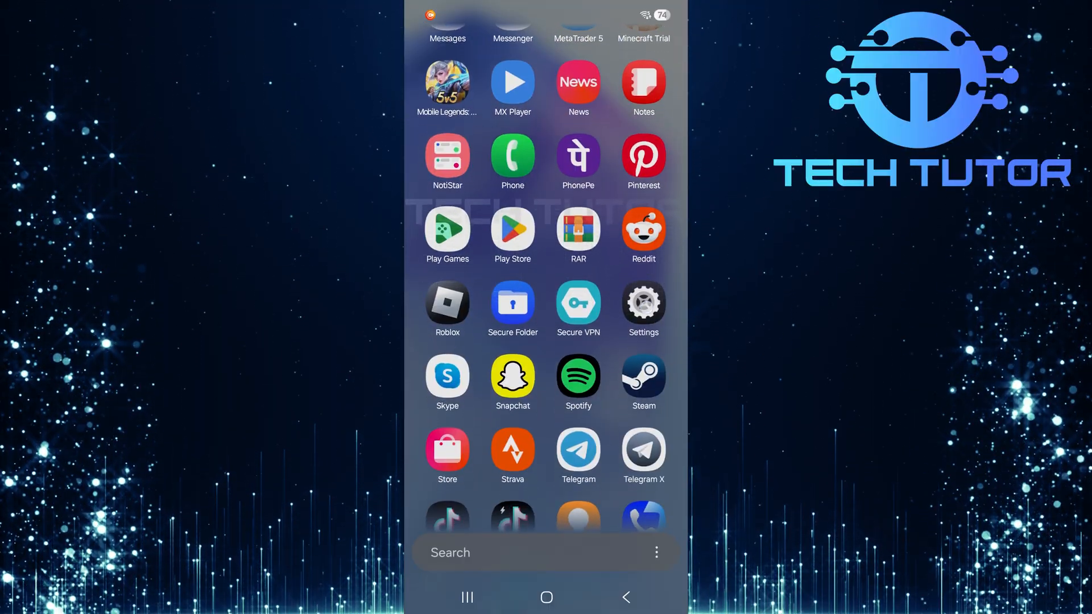
Show the Settings app's App info page from its long-press menu.
{"action": "left_click", "coordinate": [643, 310]}
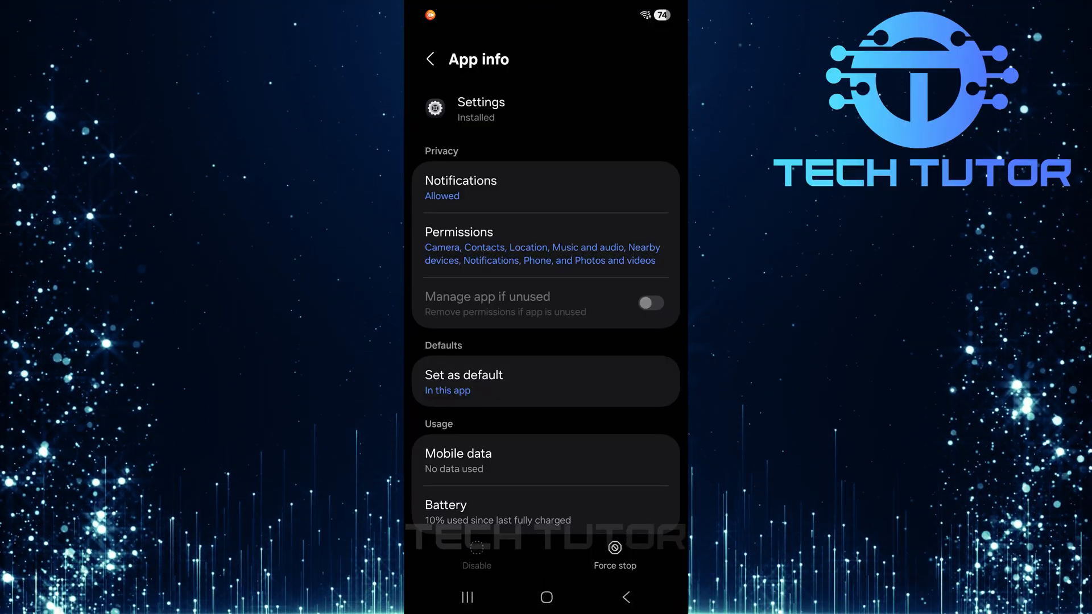
Clear the Settings app's stored data from its Storage page and confirm the Delete prompt.
{"action": "scroll", "scroll_direction": "down", "scroll_amount": 3}
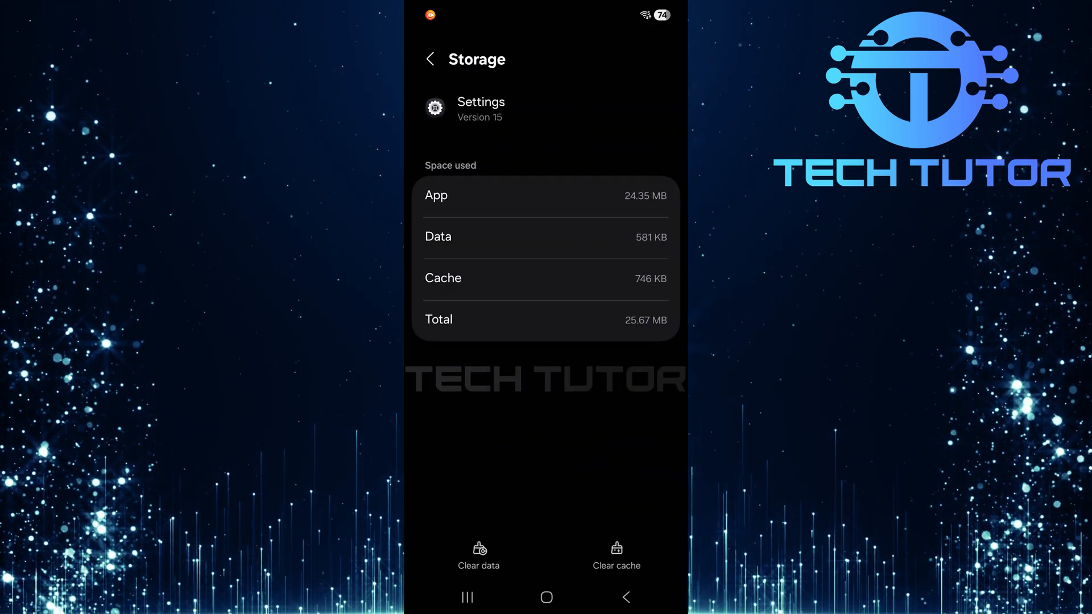
{"action": "left_click", "coordinate": [479, 555]}
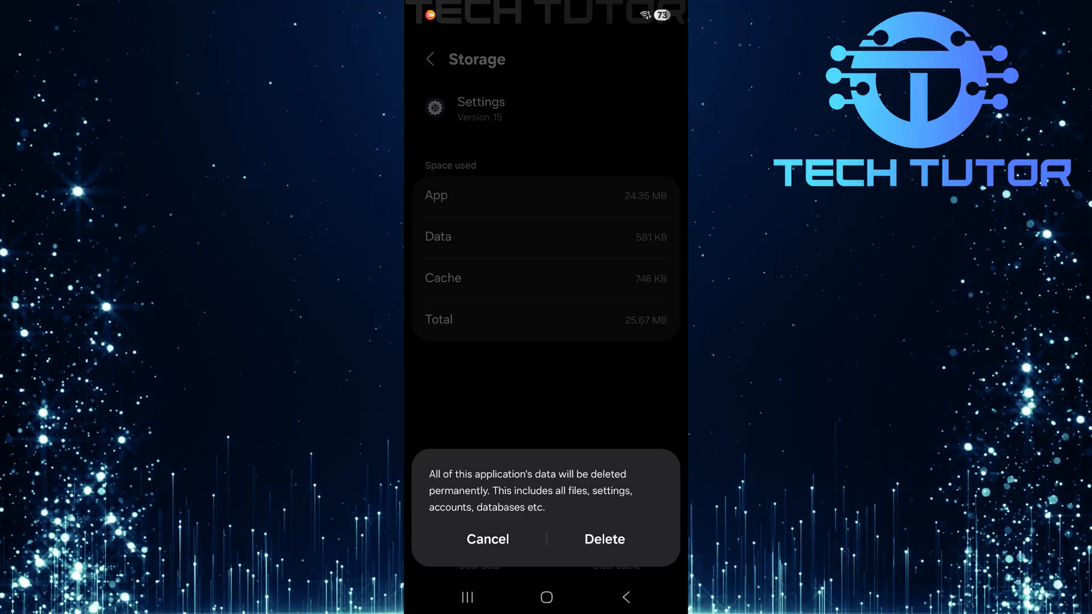
{"action": "left_click", "coordinate": [488, 540]}
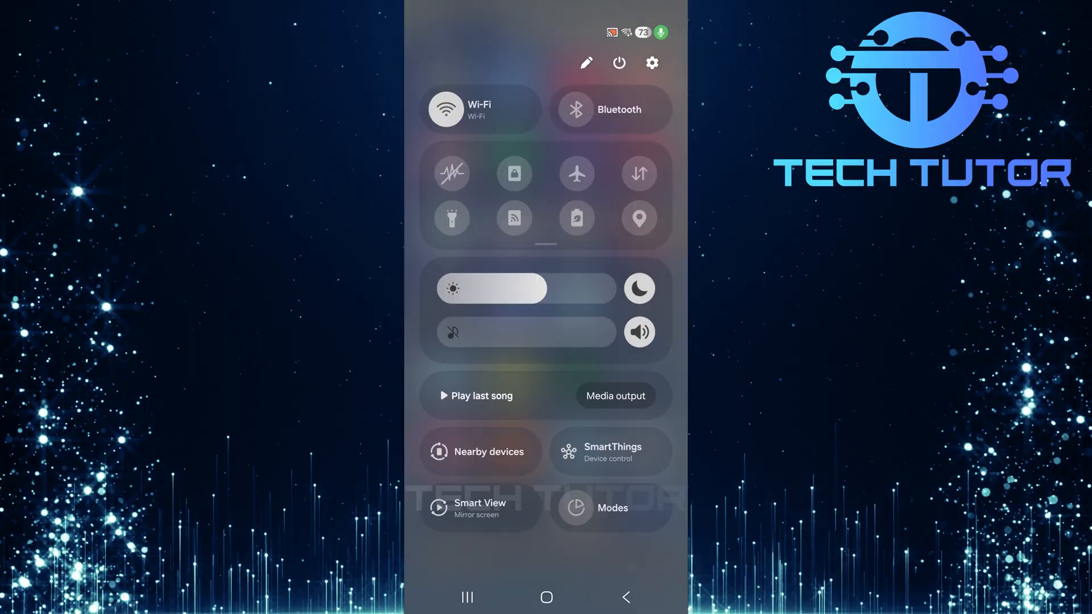
Restart the phone from the quick settings power menu.
{"action": "left_click", "coordinate": [616, 62]}
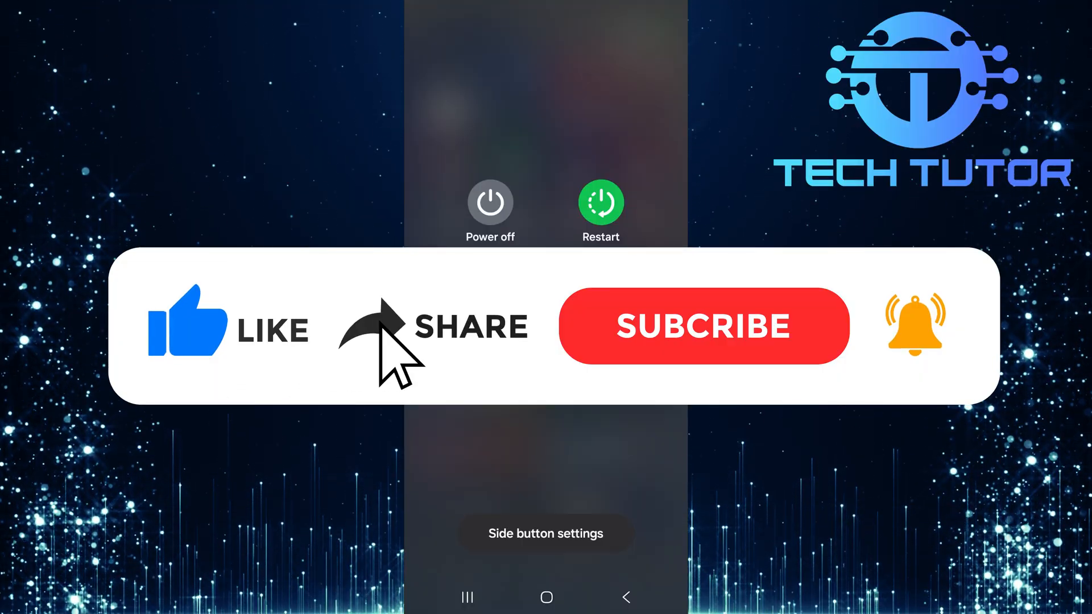
{"action": "left_click", "coordinate": [703, 325]}
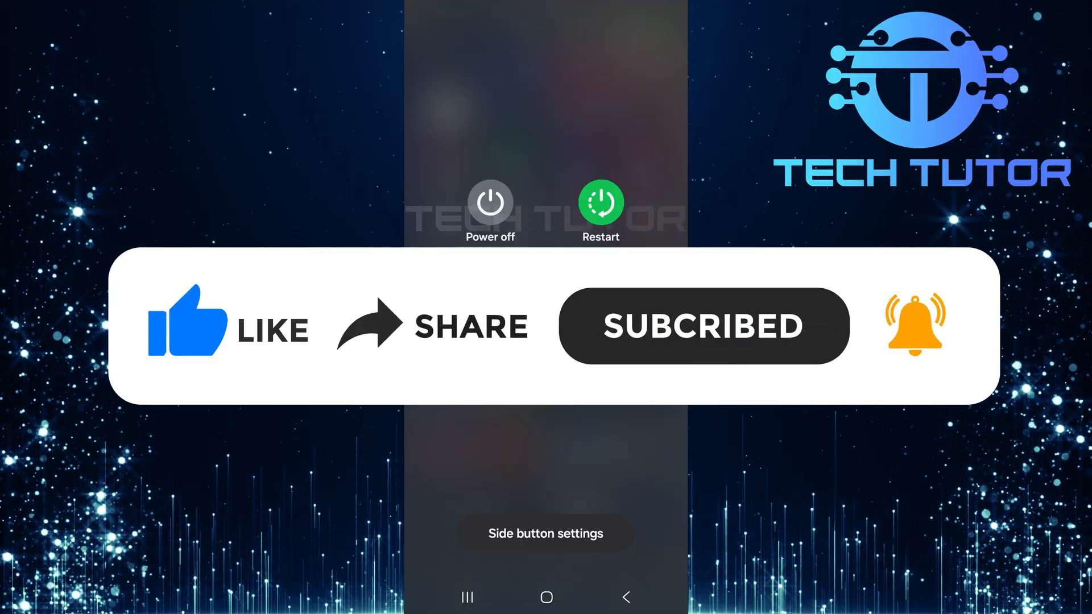